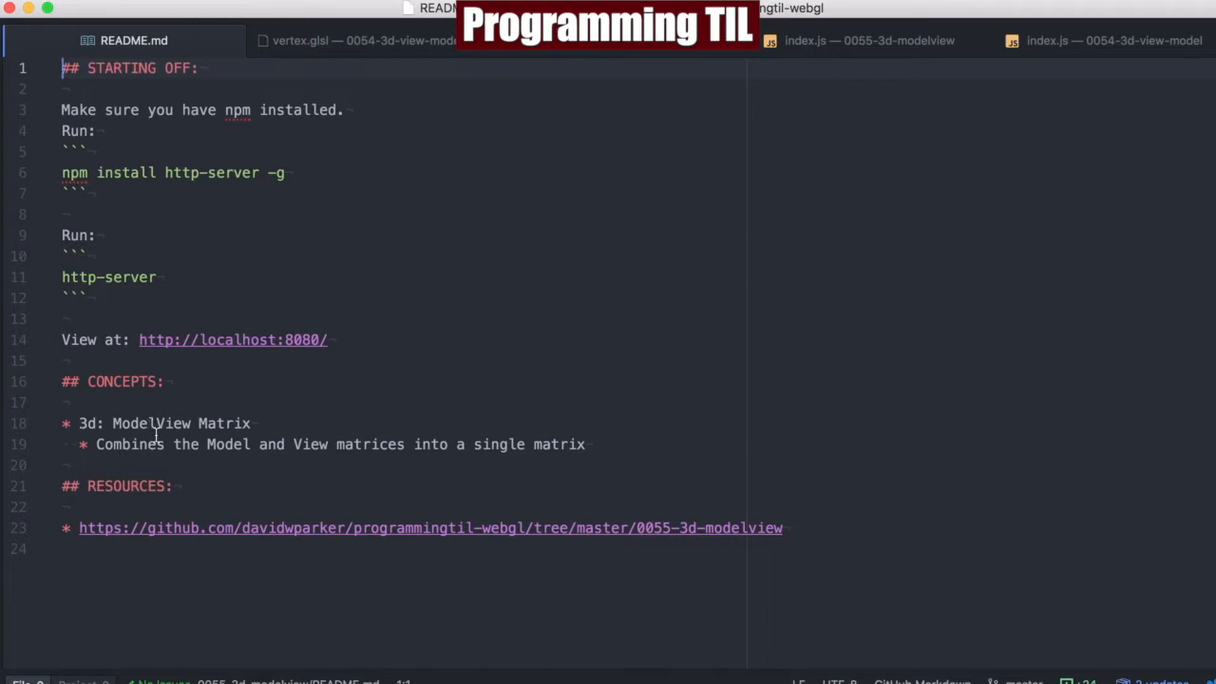
mouse_move(522, 435)
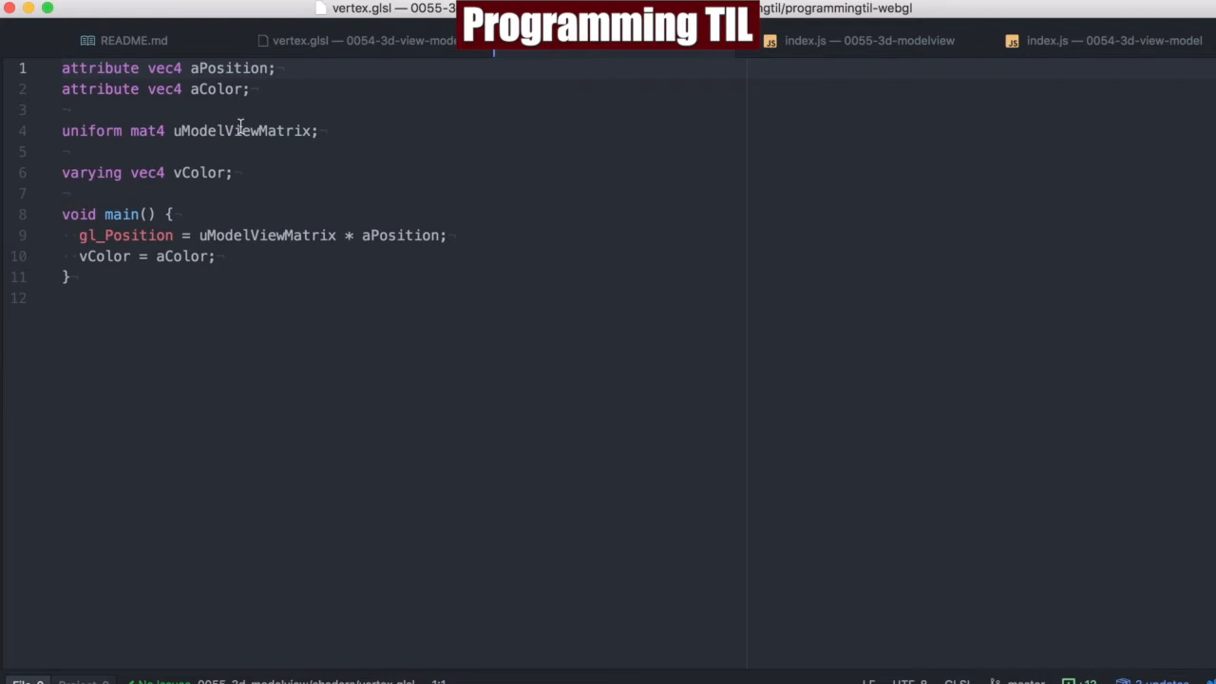
- Highlight the uModelViewMatrix uniform declaration in the 0055-3d-modelview vertex.glsl shader
double_click(266, 235)
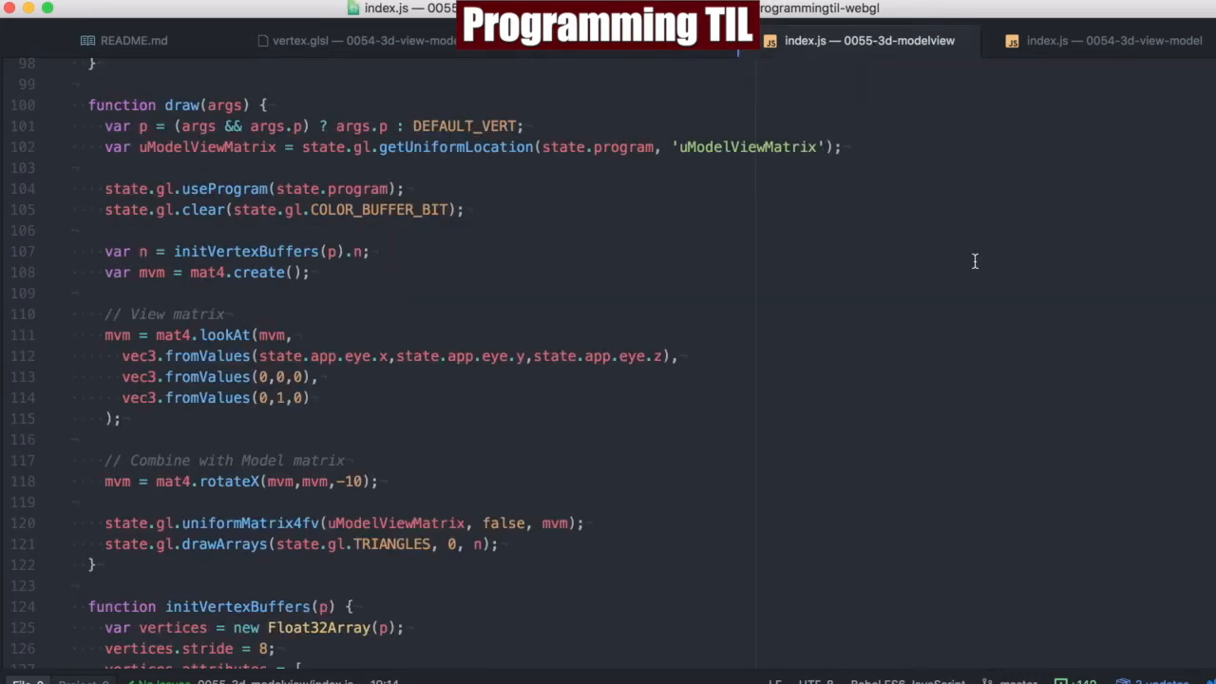
mouse_move(965, 254)
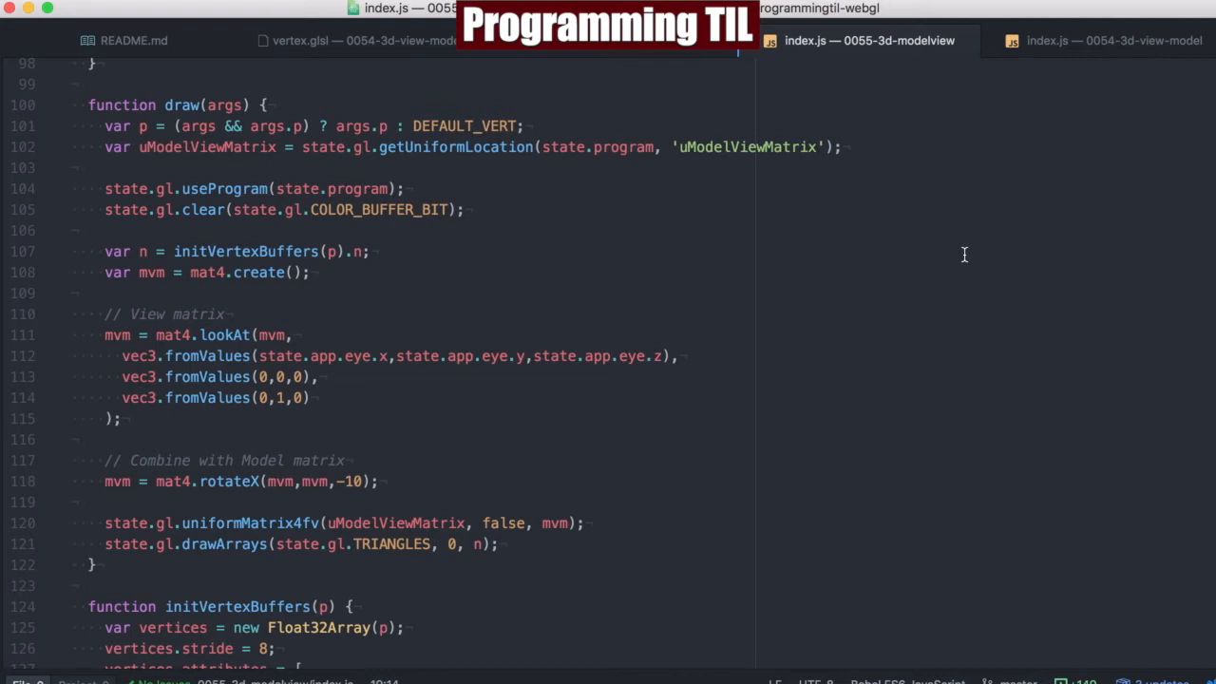
mouse_move(849, 290)
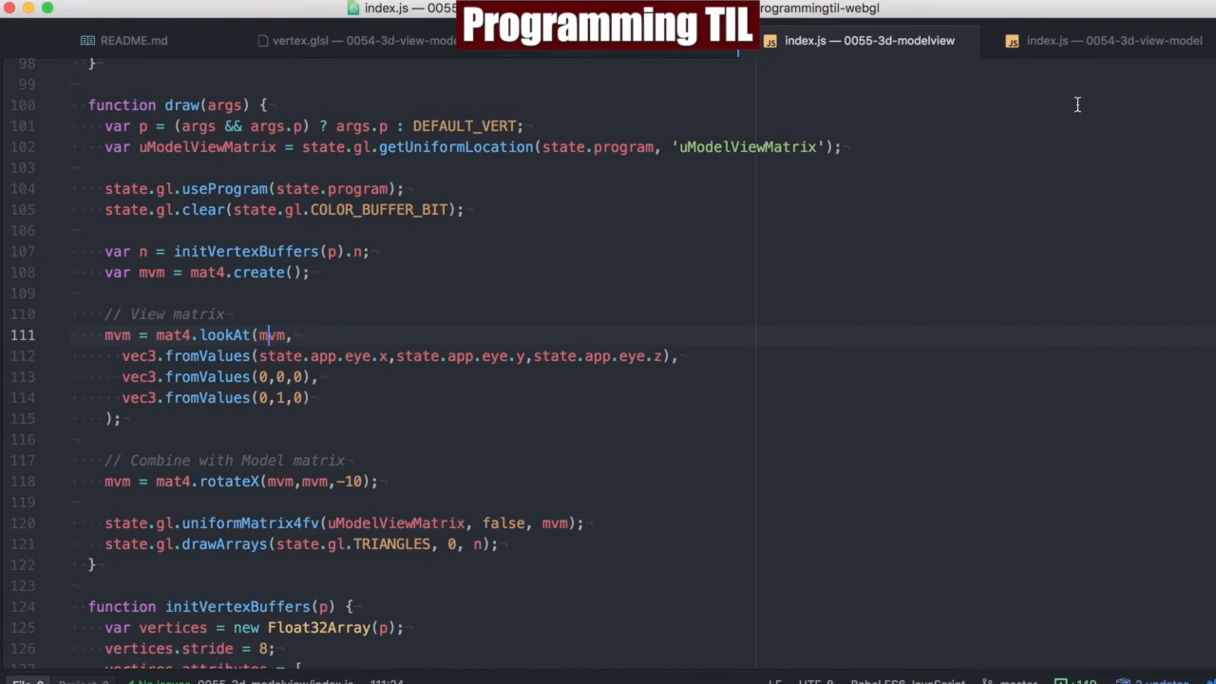
left_click(1111, 40)
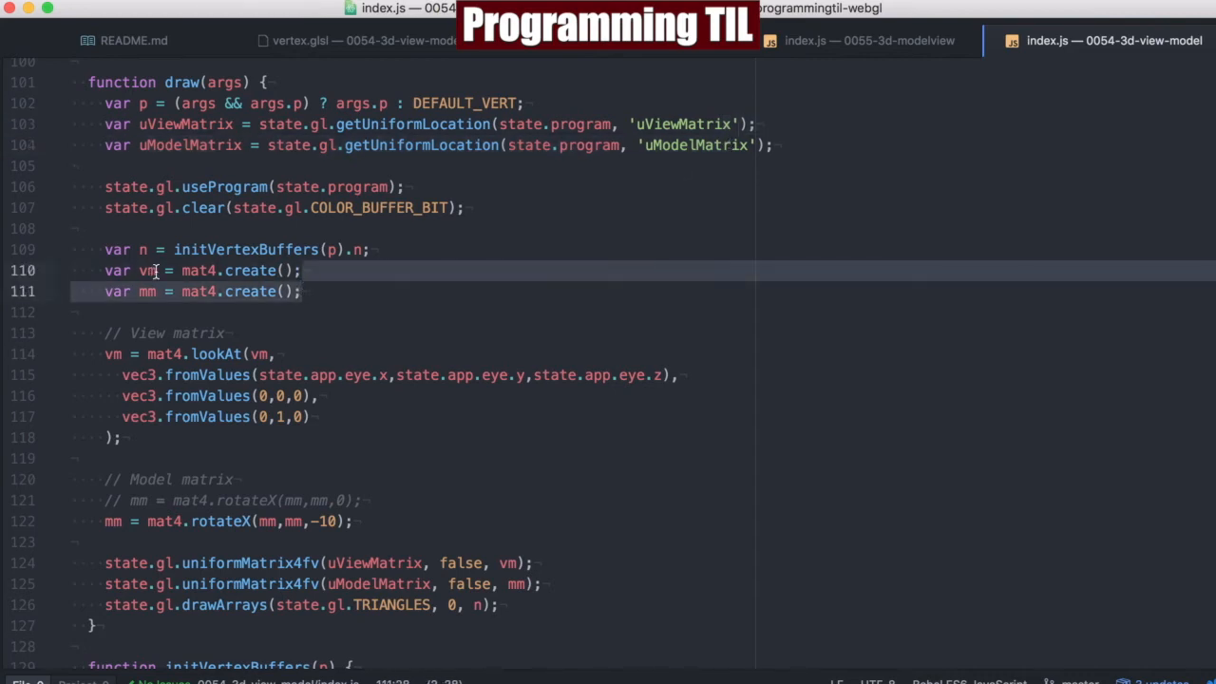
left_click(104, 355)
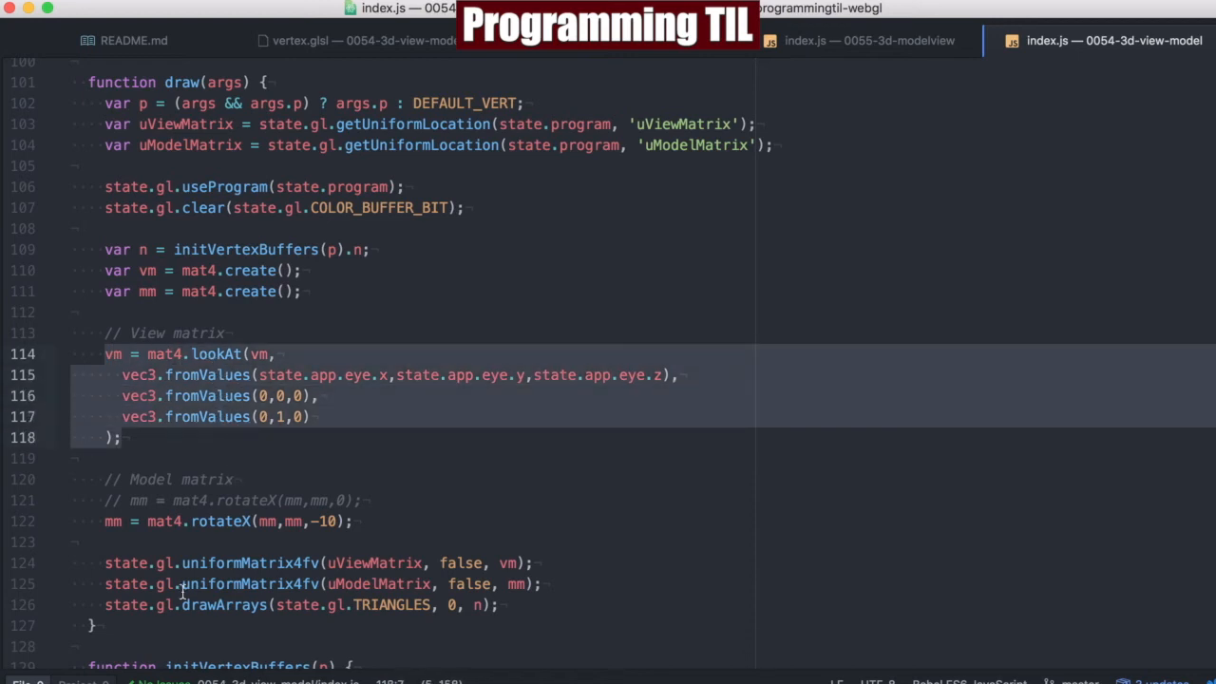
left_click(270, 520)
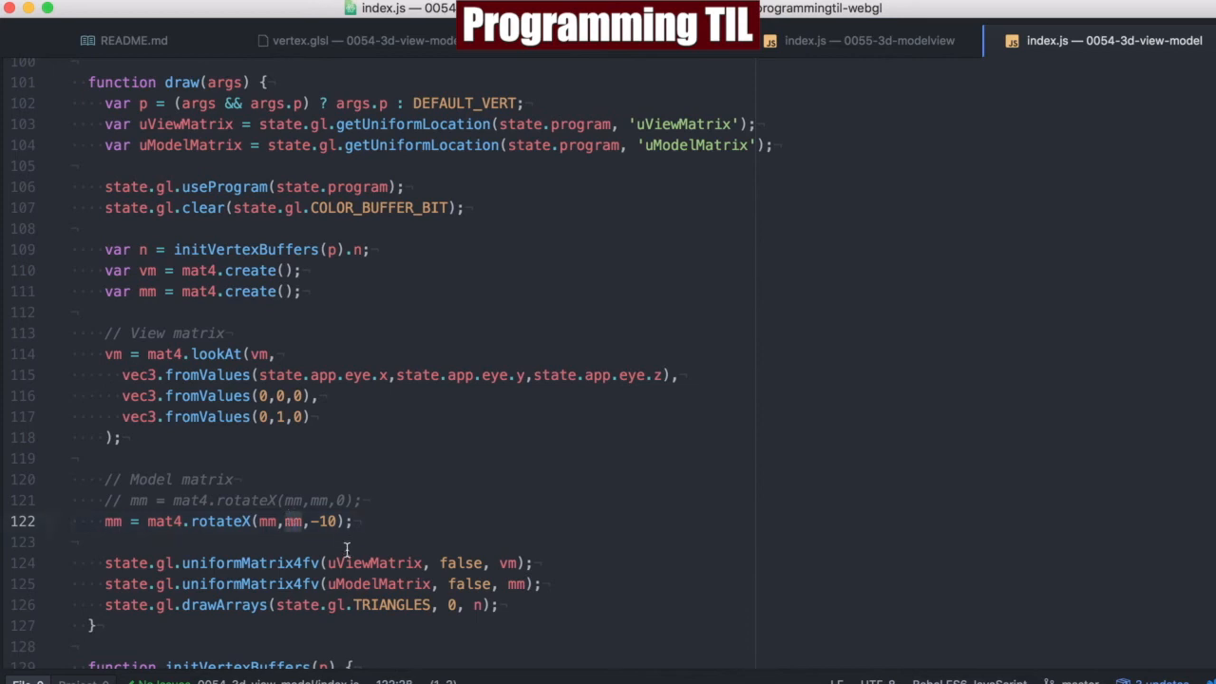
left_click(397, 583)
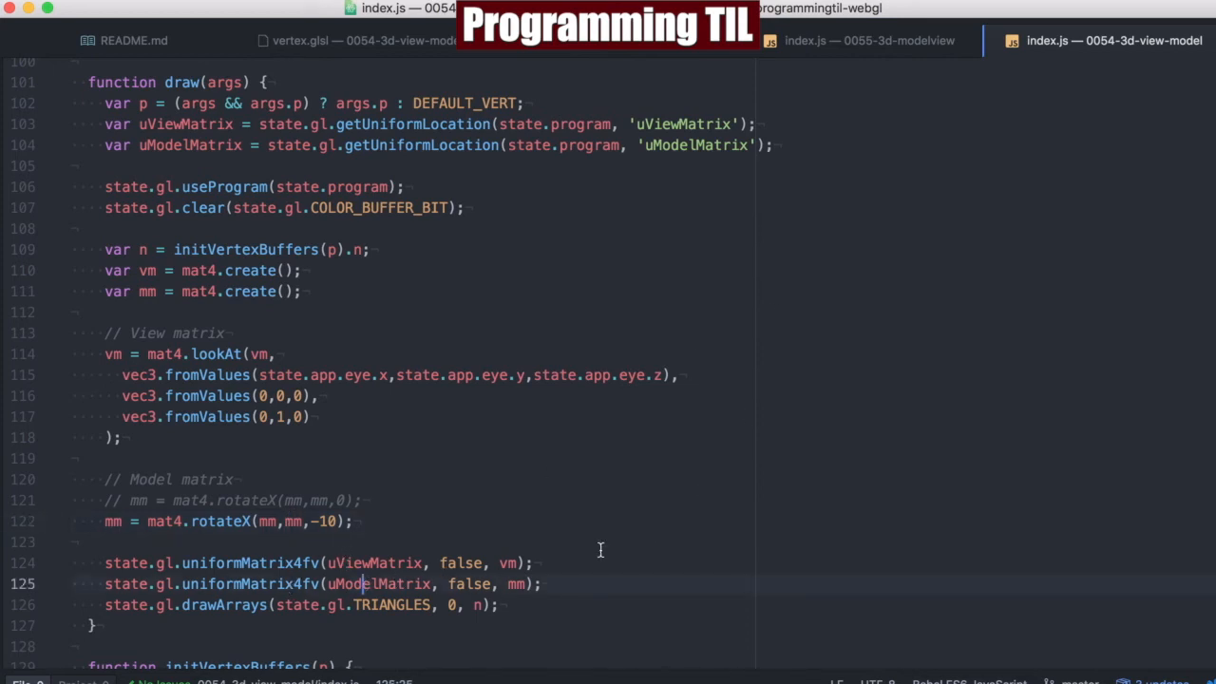
left_click(868, 40)
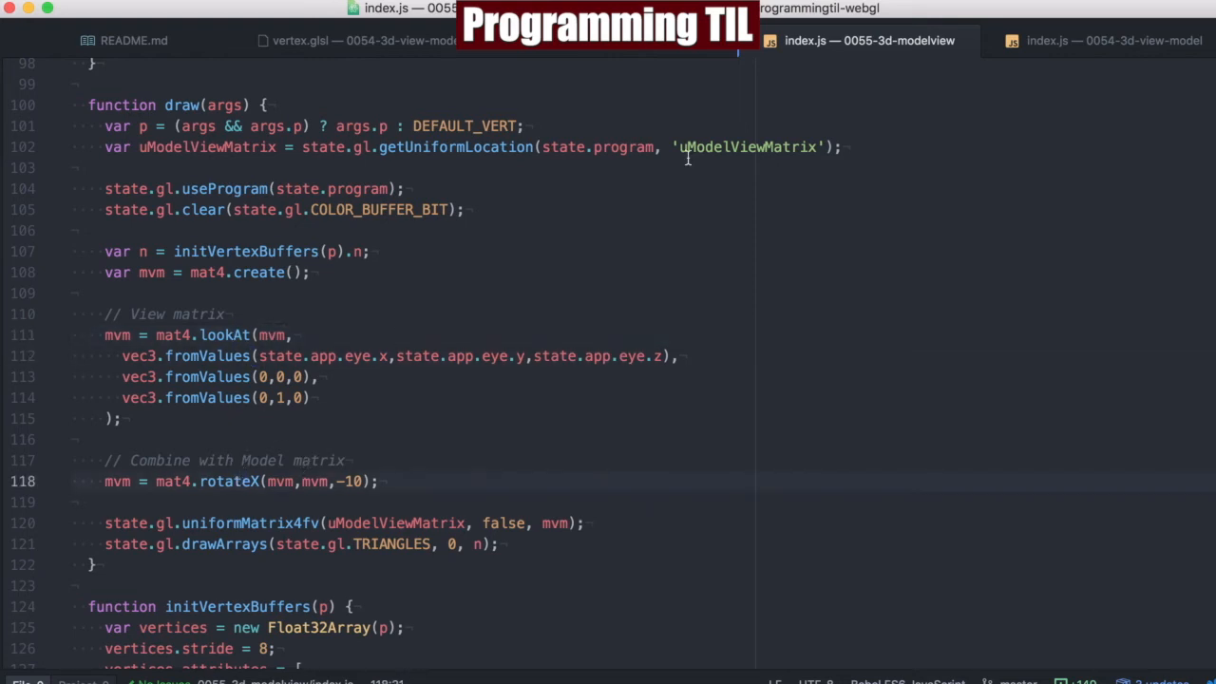
left_click(359, 39)
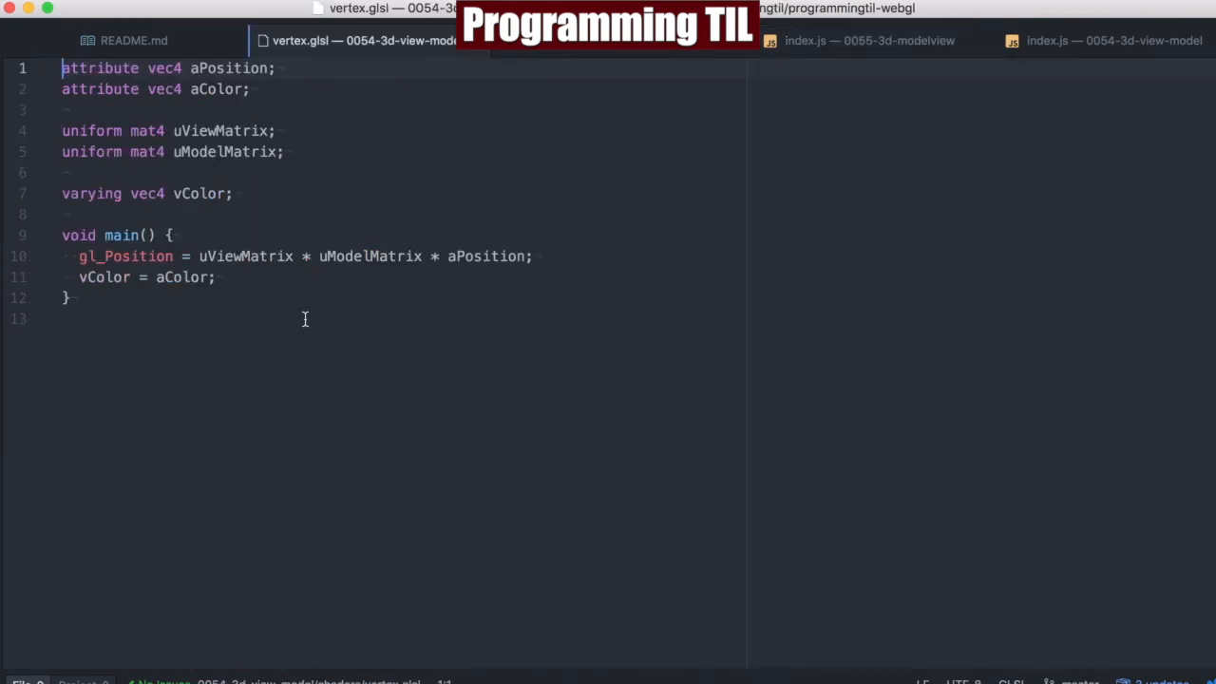
mouse_move(547, 137)
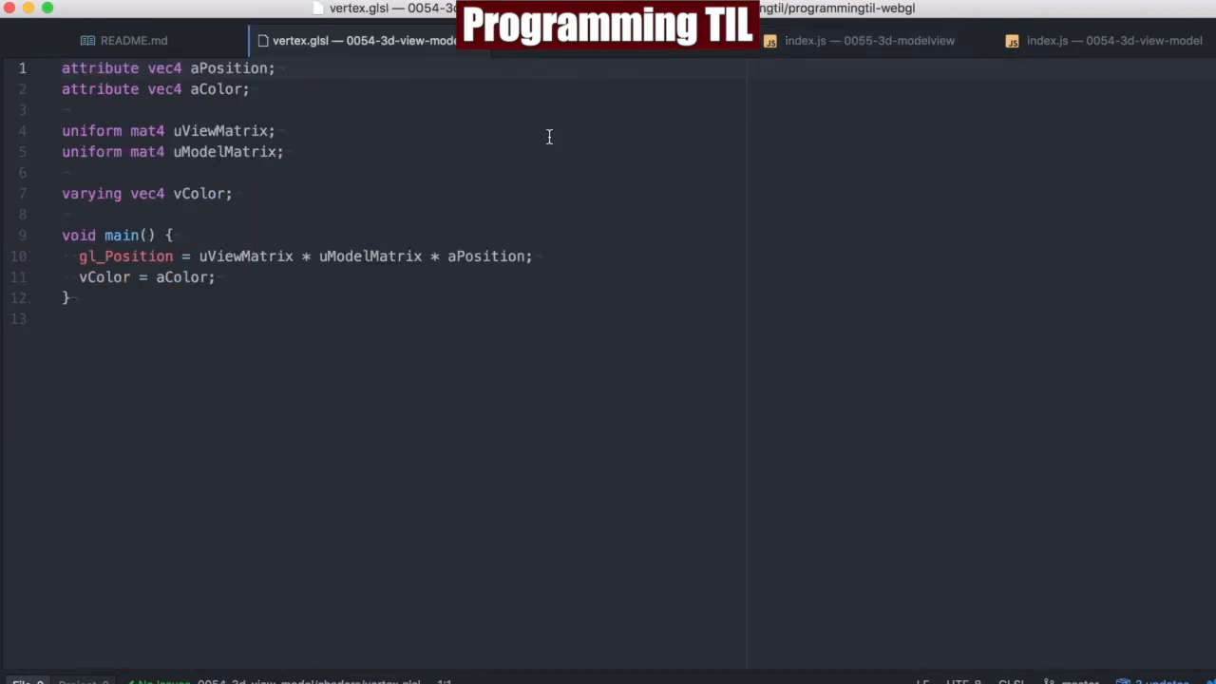
left_click(868, 40)
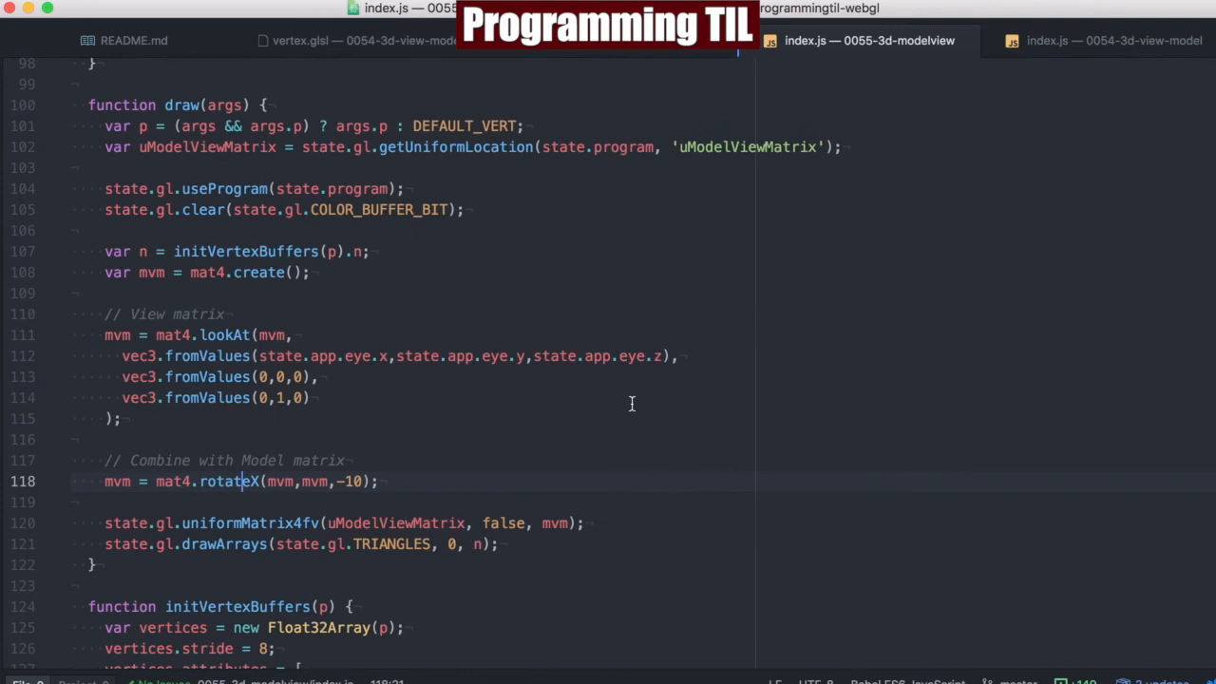
mouse_move(631, 426)
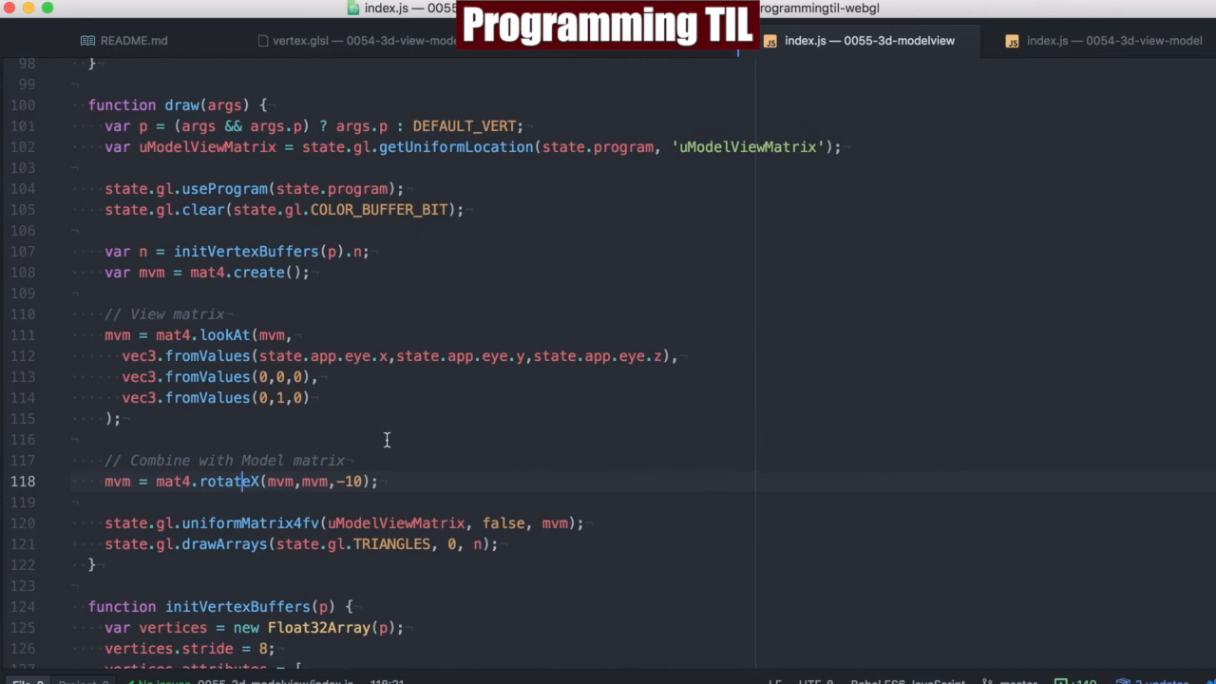
mouse_move(458, 486)
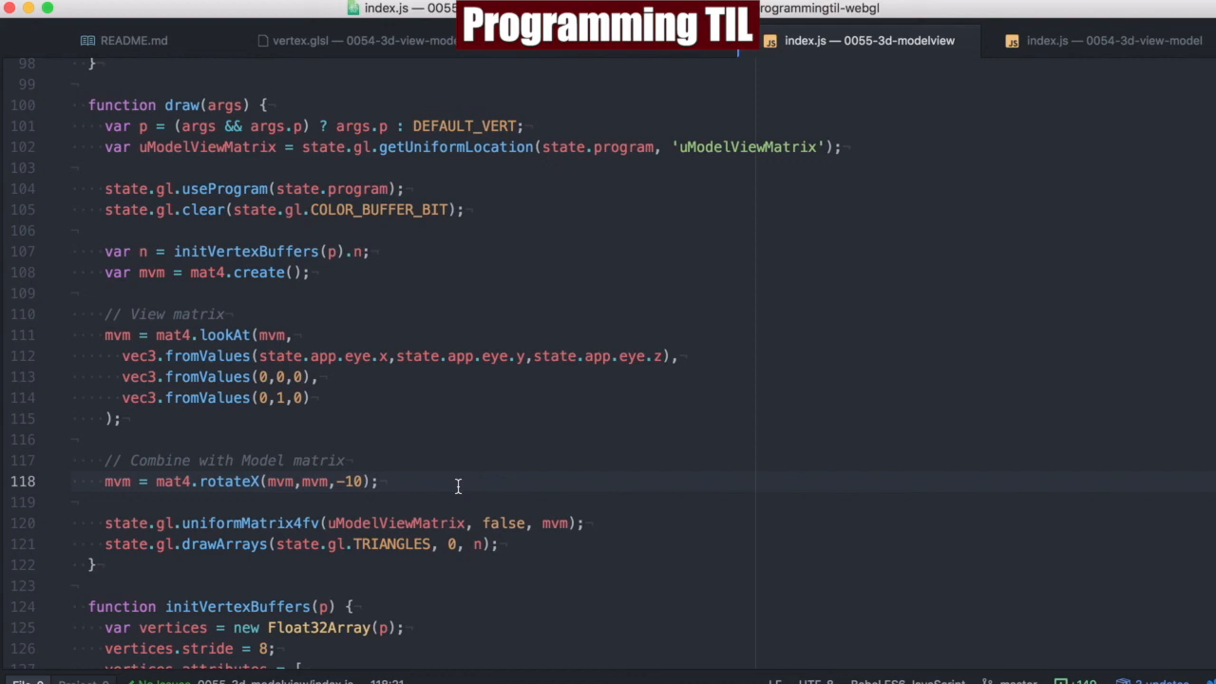
left_click(243, 481)
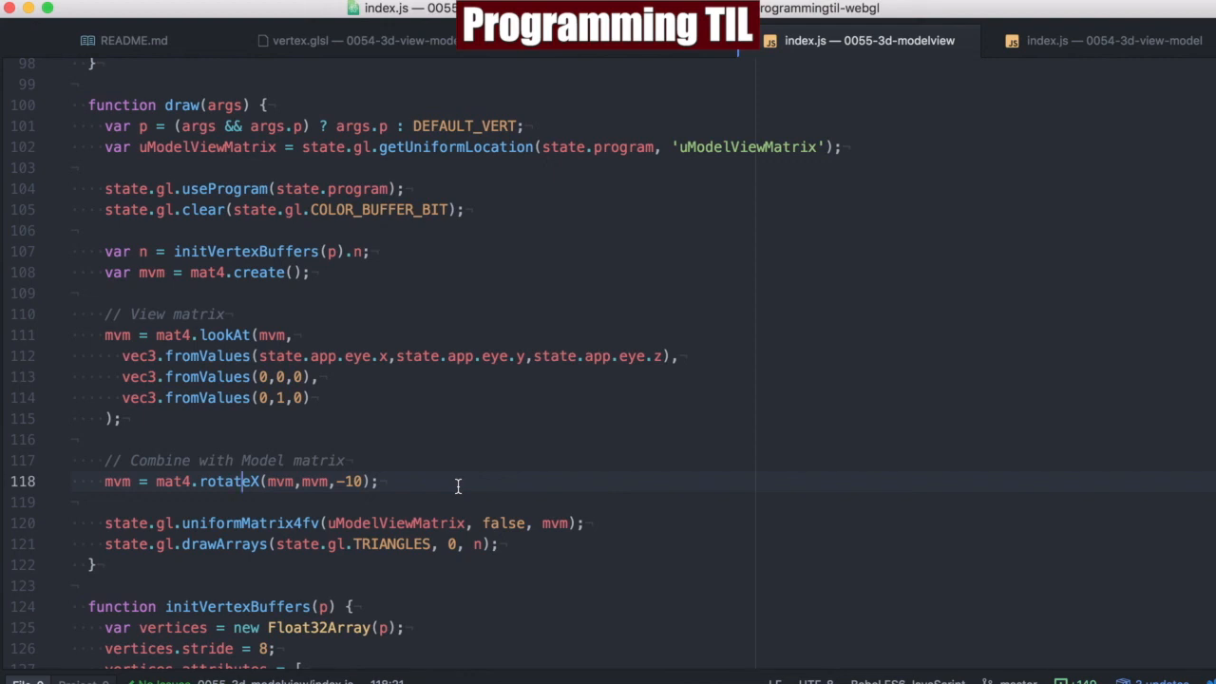